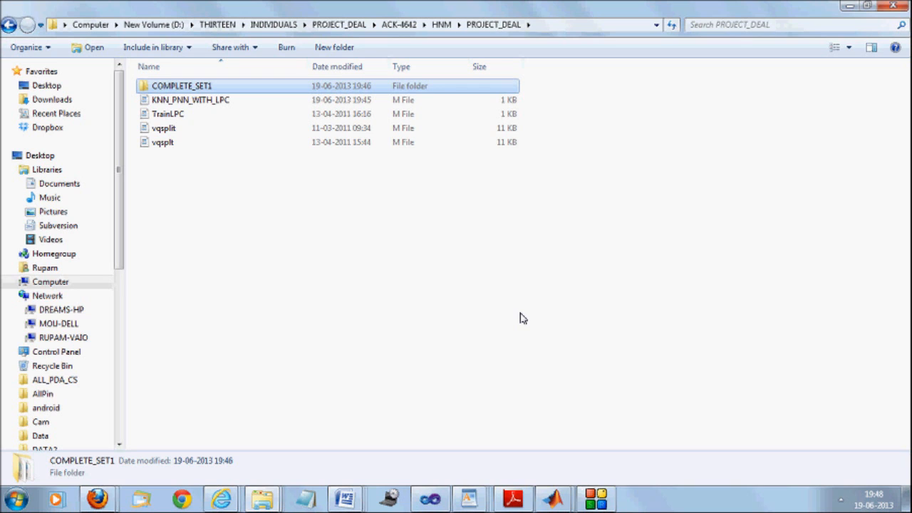
Play the 0__4 digit recording from the COMPLETE_SET1 folder, then close the player.
{"action": "left_click", "coordinate": [191, 100]}
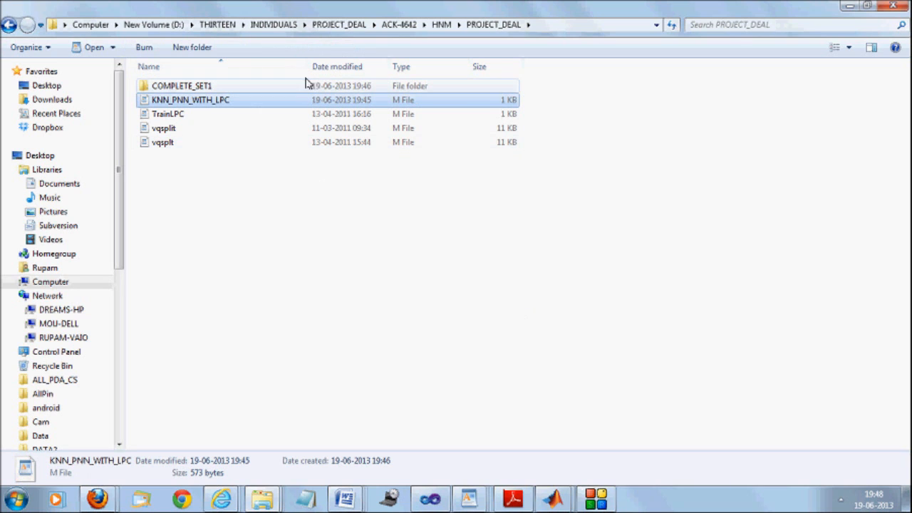
{"action": "double_click", "coordinate": [183, 85]}
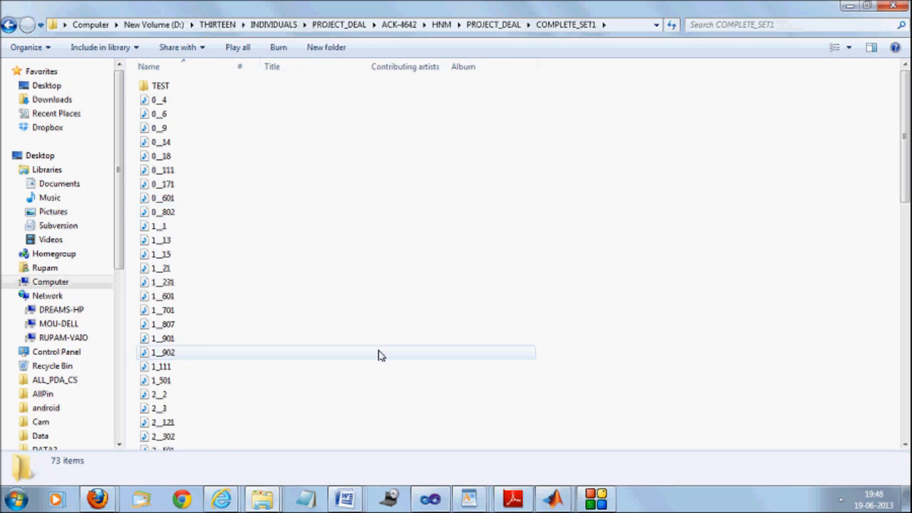
{"action": "left_click", "coordinate": [158, 100]}
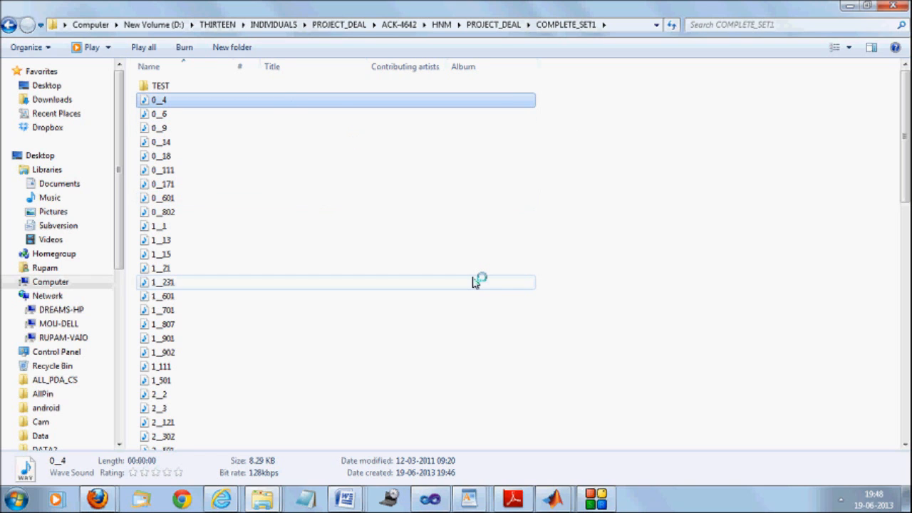
{"action": "double_click", "coordinate": [160, 100]}
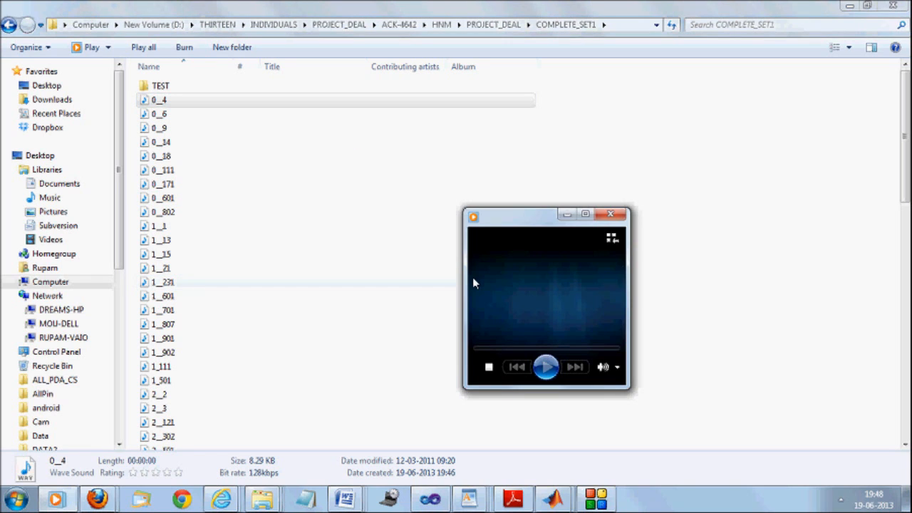
{"action": "left_click", "coordinate": [545, 366]}
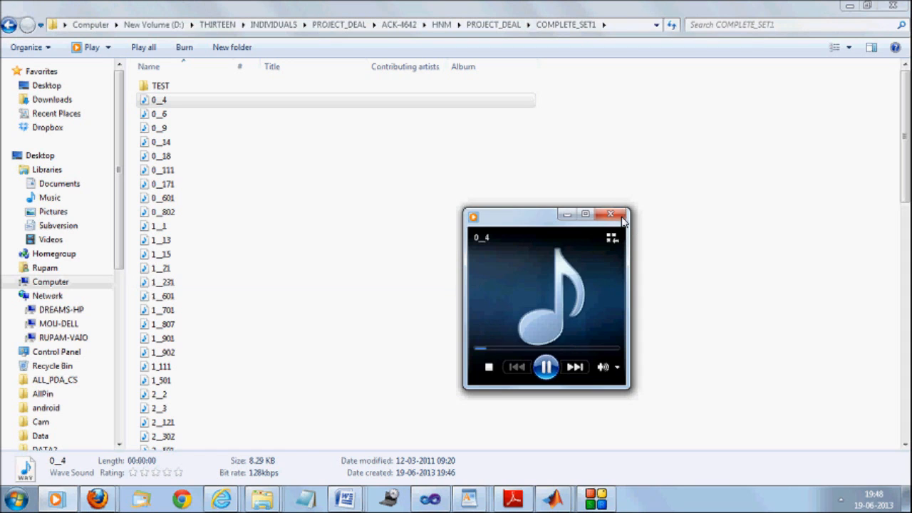
{"action": "left_click", "coordinate": [611, 213]}
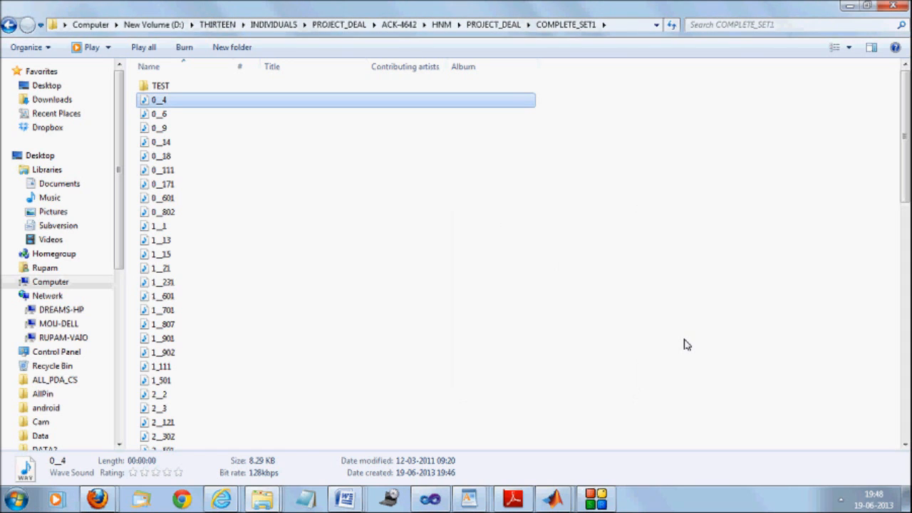
{"action": "scroll", "scroll_direction": "down", "scroll_amount": 3}
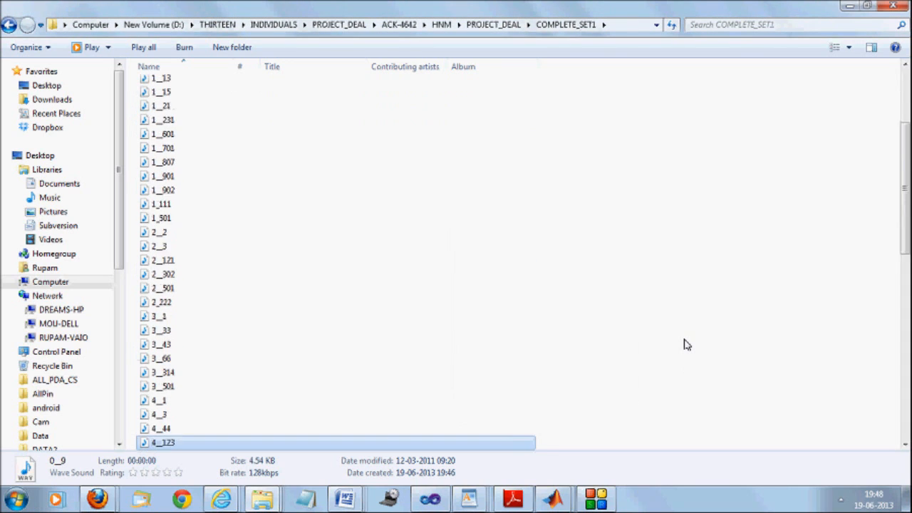
{"action": "scroll", "scroll_direction": "down", "scroll_amount": 3}
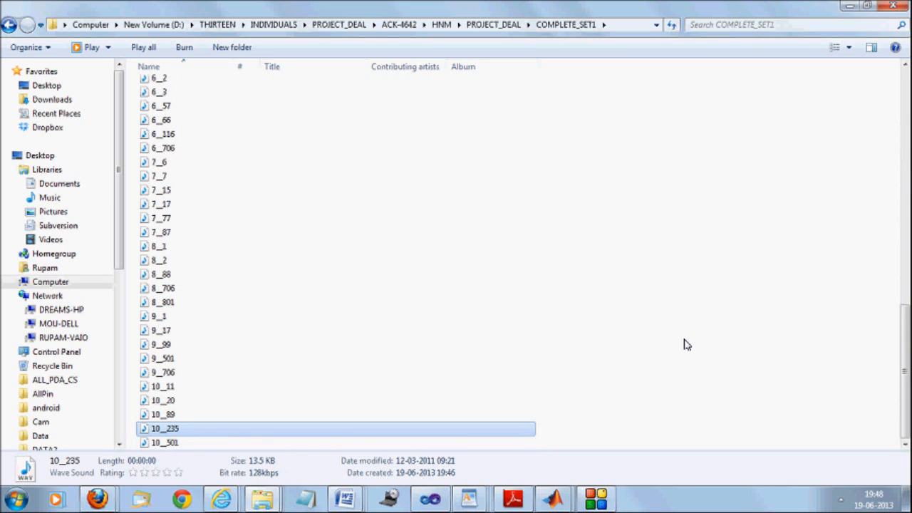
{"action": "scroll", "scroll_direction": "up", "scroll_amount": 3}
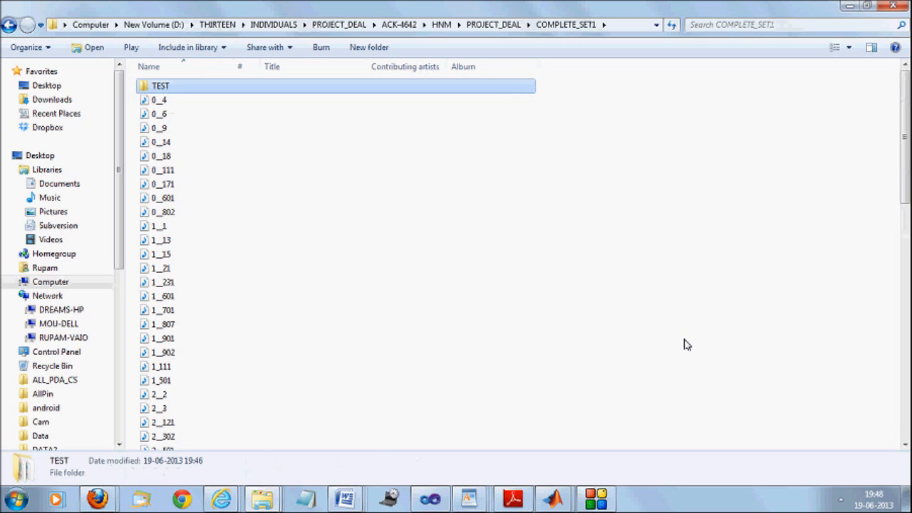
Go back to the scripts folder and open TrainLPC.m in the editor, deselecting lines.
{"action": "double_click", "coordinate": [160, 85]}
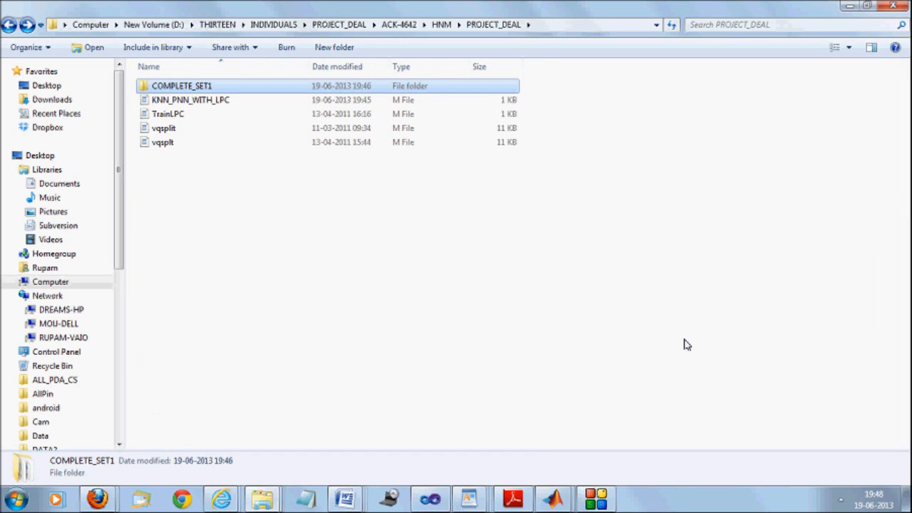
{"action": "mouse_move", "coordinate": [669, 324]}
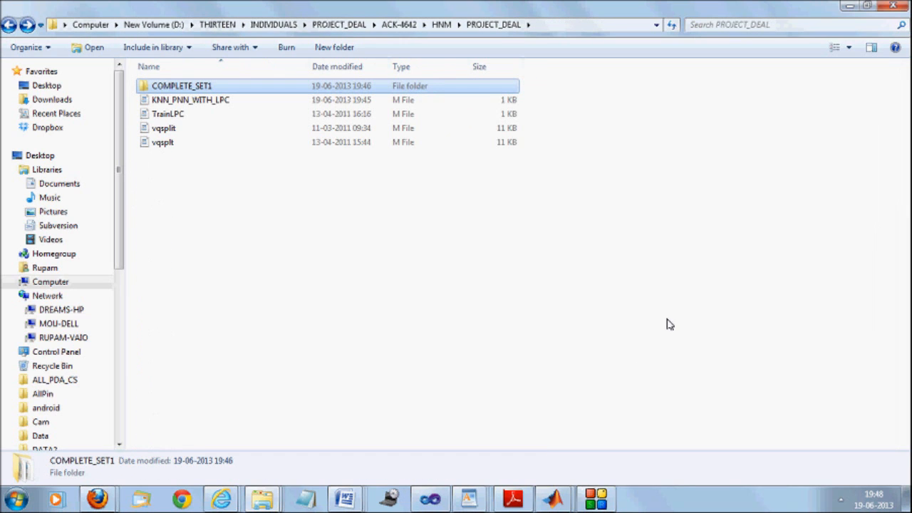
{"action": "double_click", "coordinate": [191, 100]}
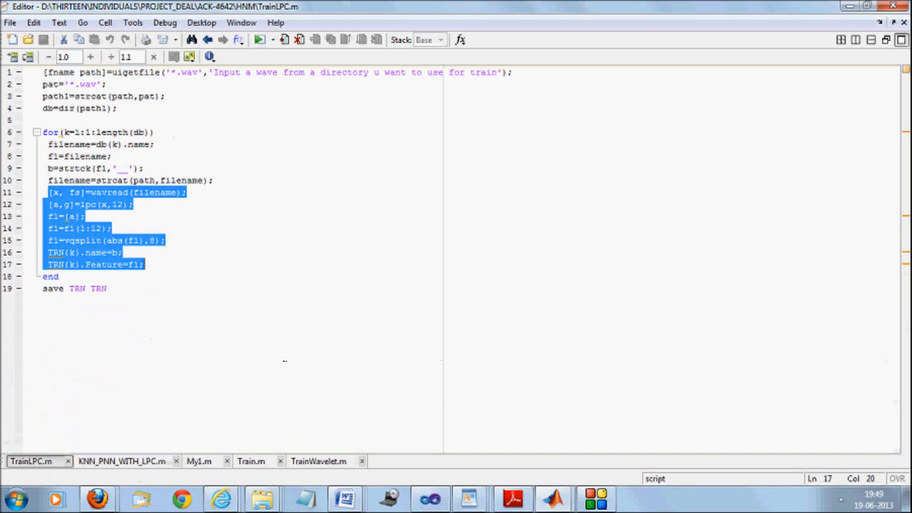
{"action": "left_click", "coordinate": [50, 119]}
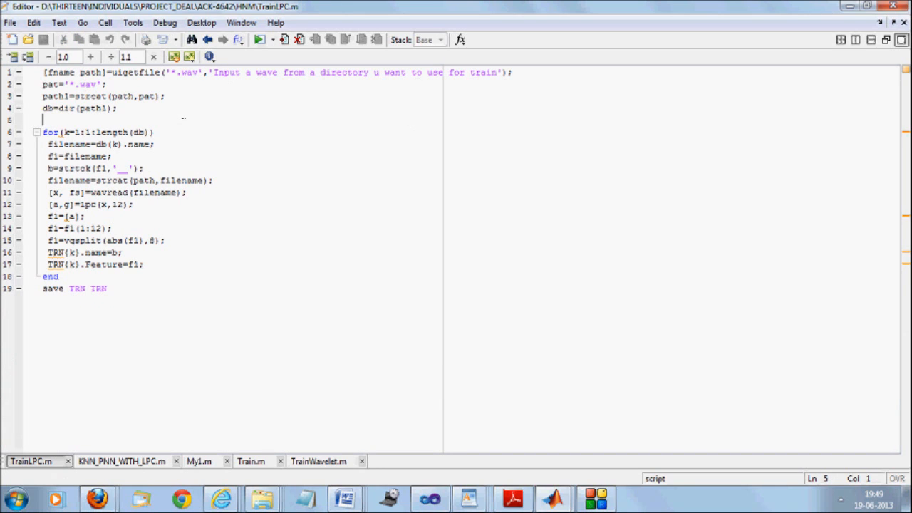
{"action": "mouse_move", "coordinate": [401, 161]}
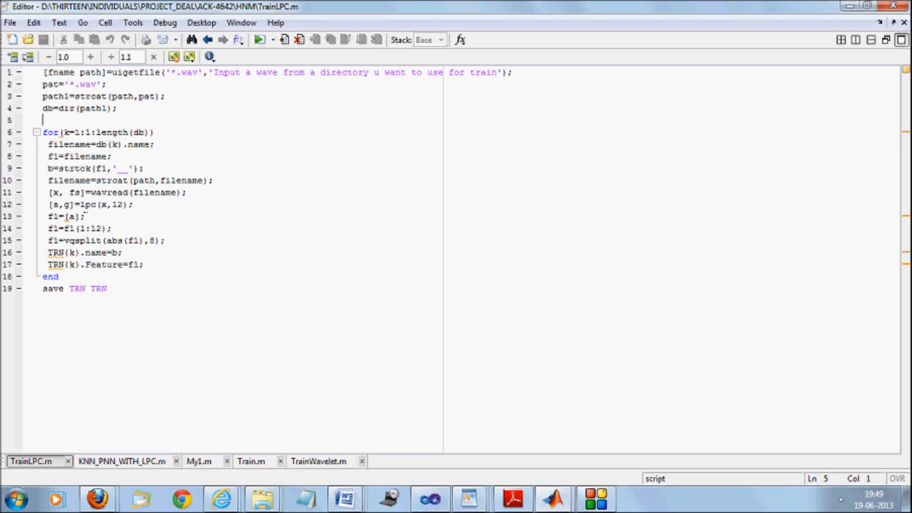
{"action": "left_click", "coordinate": [88, 205]}
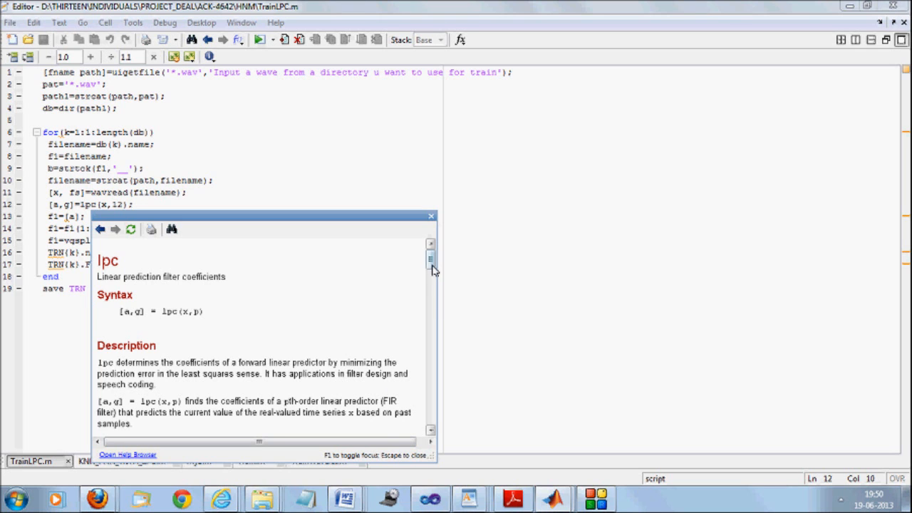
{"action": "scroll", "scroll_direction": "down", "scroll_amount": 3}
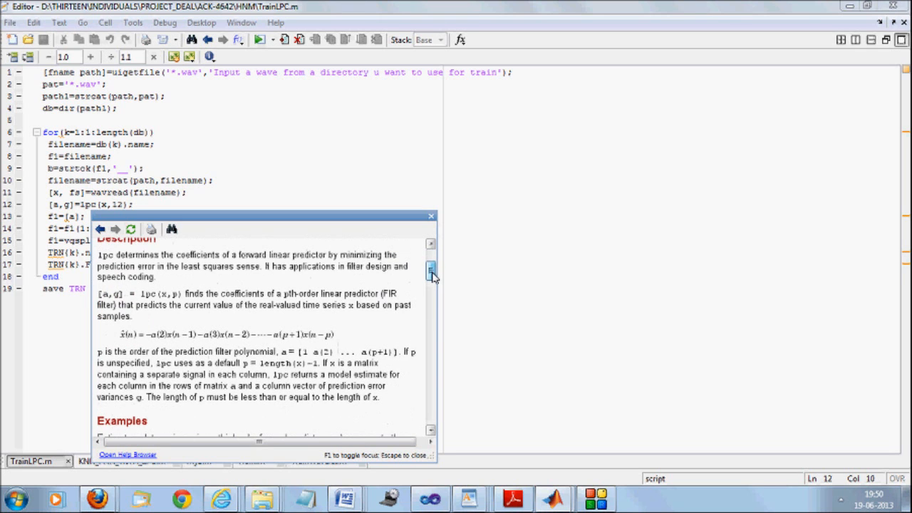
{"action": "left_click", "coordinate": [430, 215]}
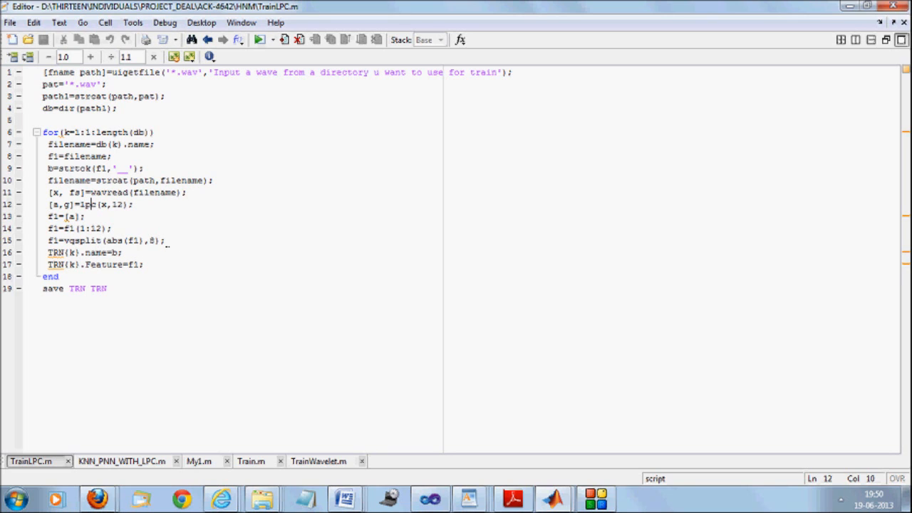
{"action": "mouse_move", "coordinate": [227, 311]}
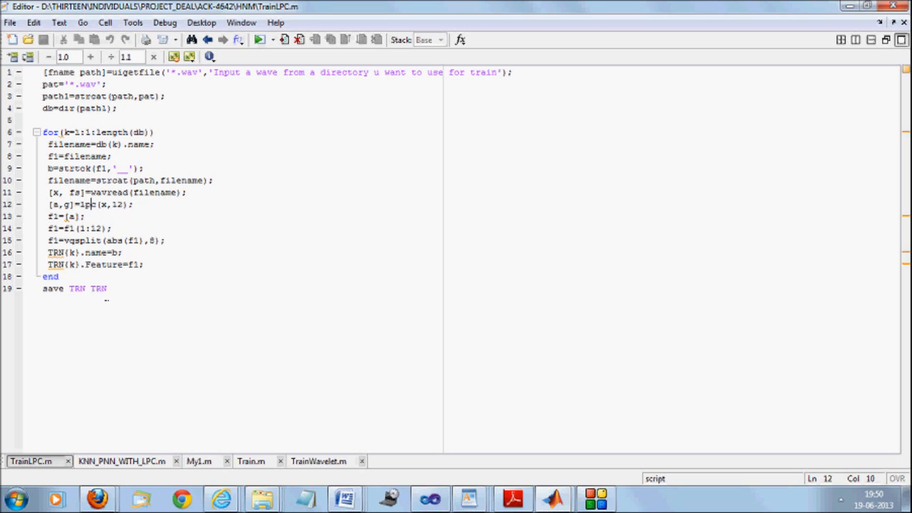
{"action": "mouse_move", "coordinate": [259, 39]}
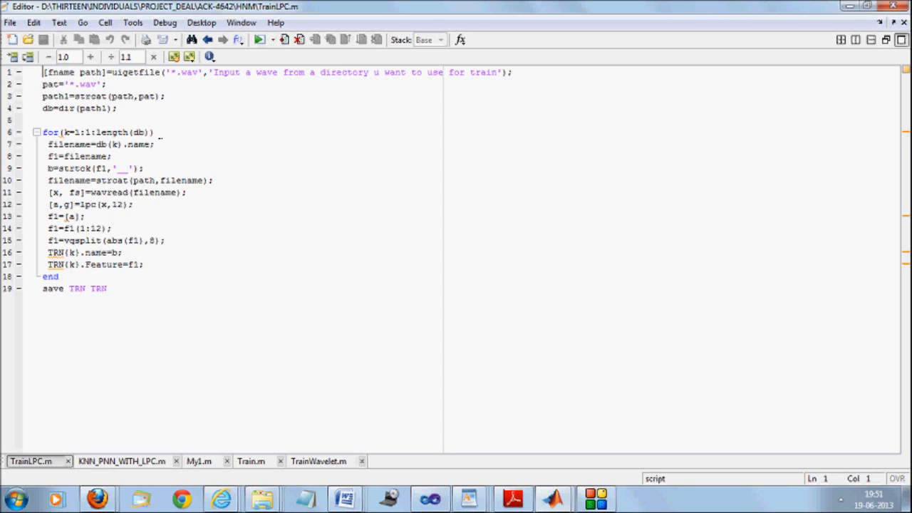
Add clc; close all; clear all at the top of TrainLPC.m and run it.
{"action": "type", "text": "cle"}
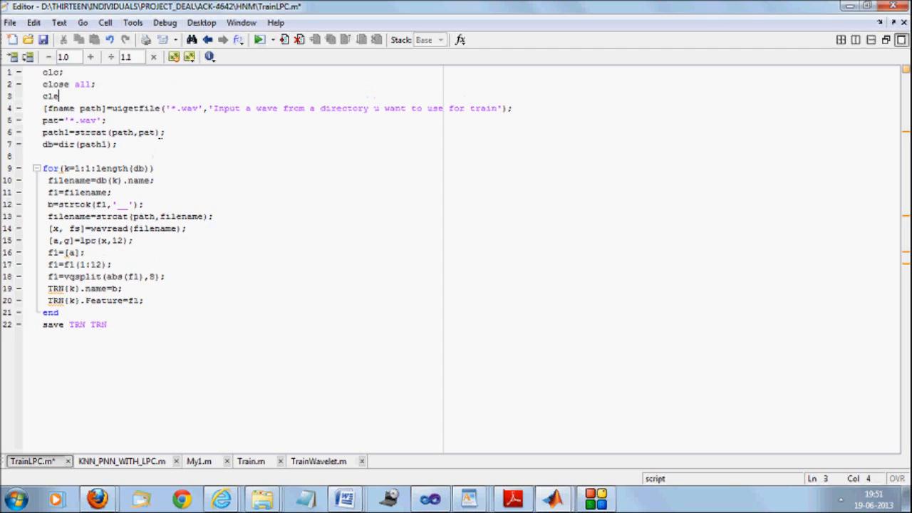
{"action": "type", "text": "ar all"}
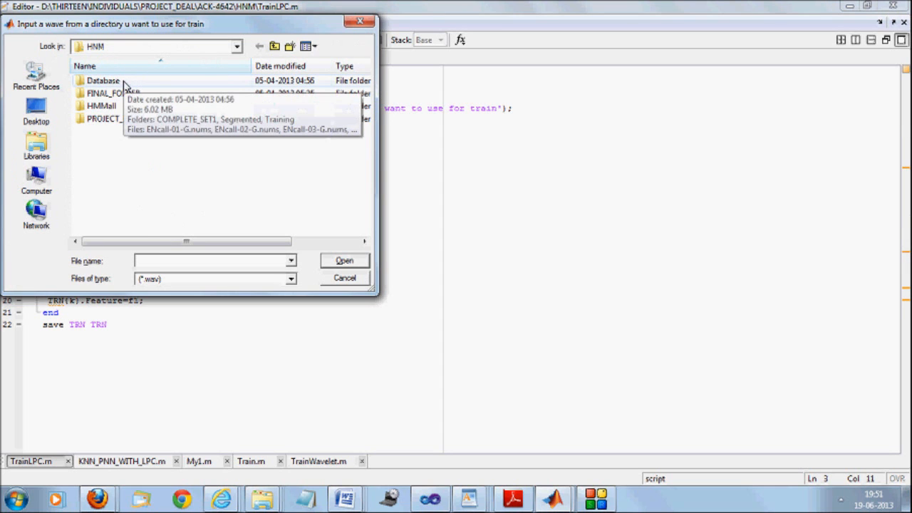
Pick a training WAV from Database > COMPLETE_SET1 in the file dialog.
{"action": "double_click", "coordinate": [103, 80]}
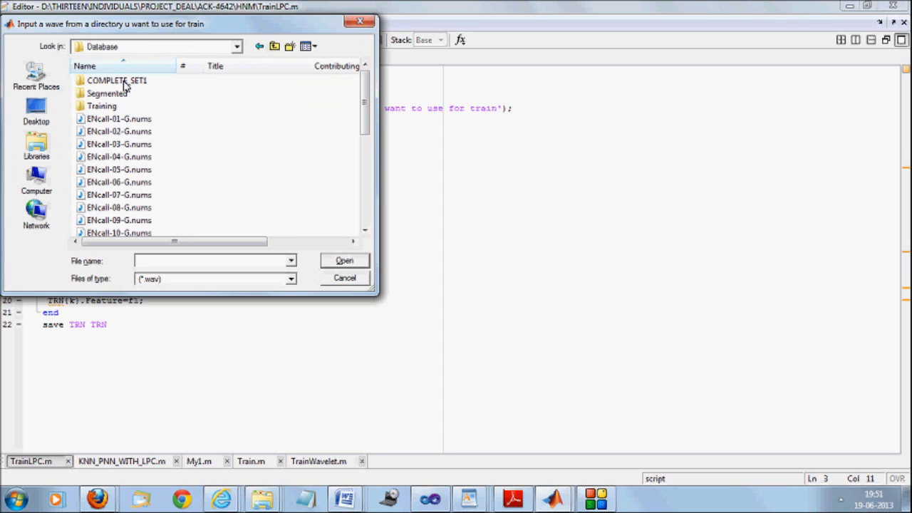
{"action": "double_click", "coordinate": [116, 79]}
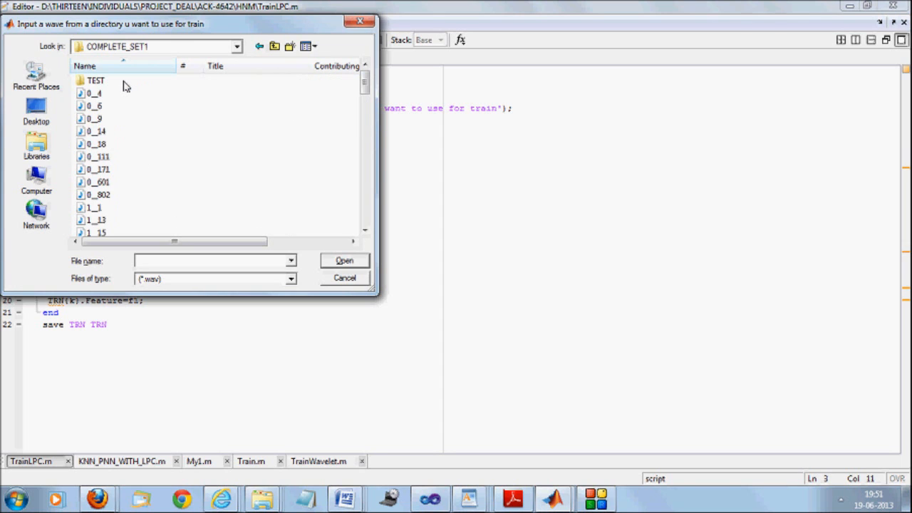
{"action": "left_click", "coordinate": [344, 278]}
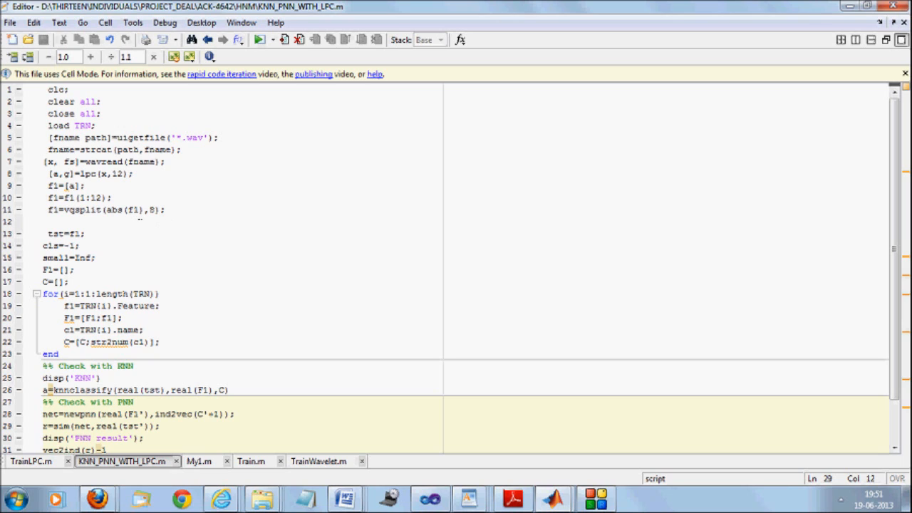
{"action": "left_click", "coordinate": [125, 342]}
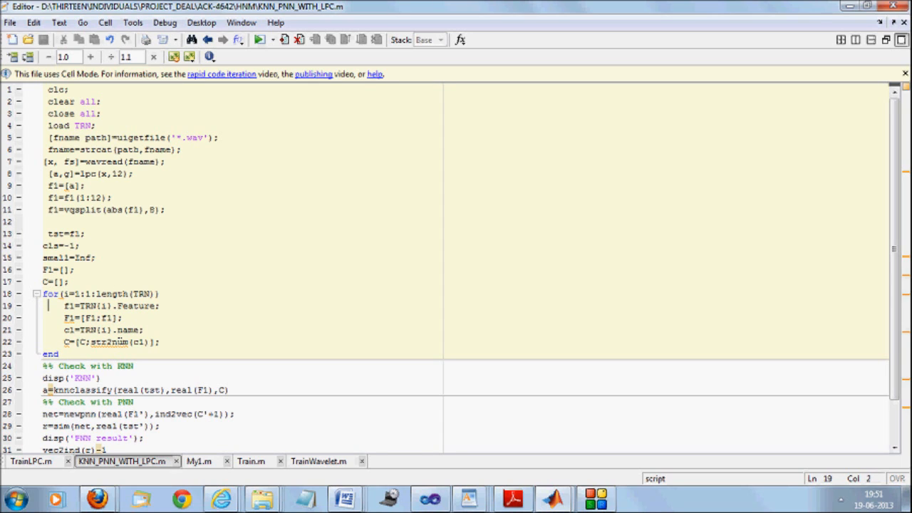
{"action": "left_click", "coordinate": [96, 317]}
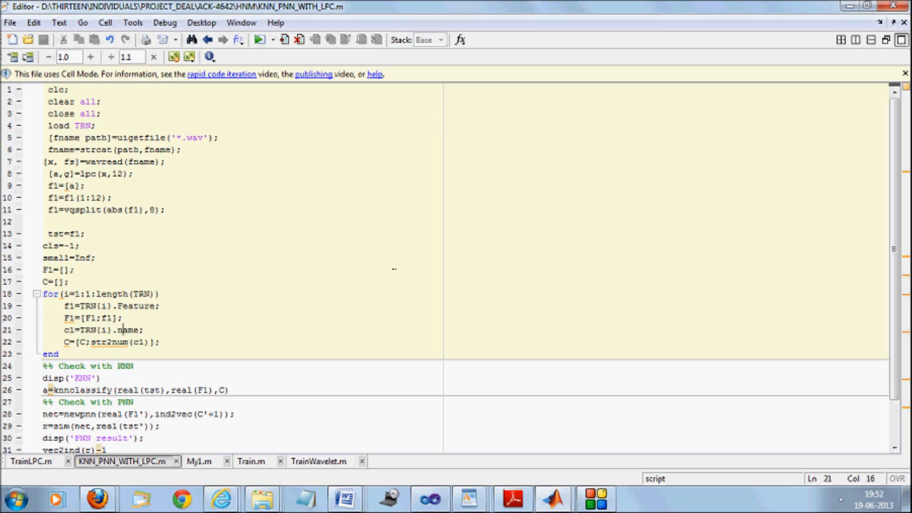
{"action": "left_click", "coordinate": [82, 330]}
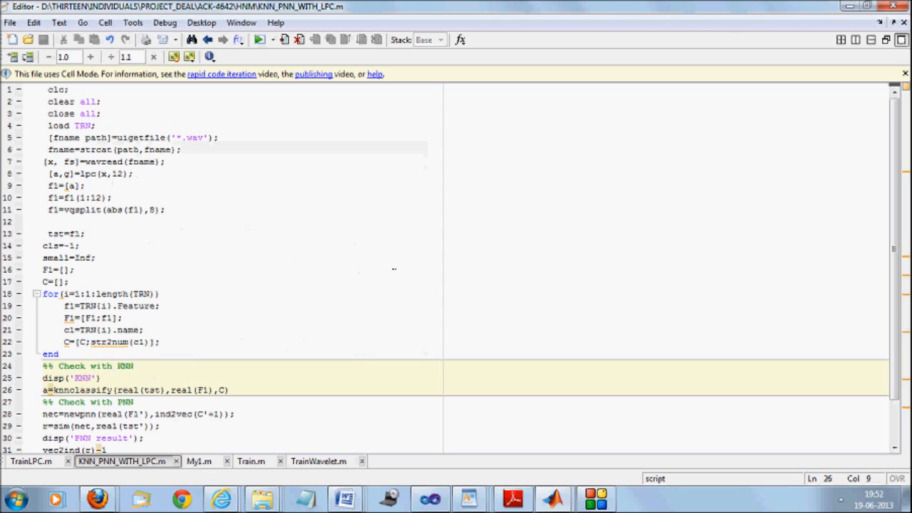
{"action": "left_click", "coordinate": [127, 390]}
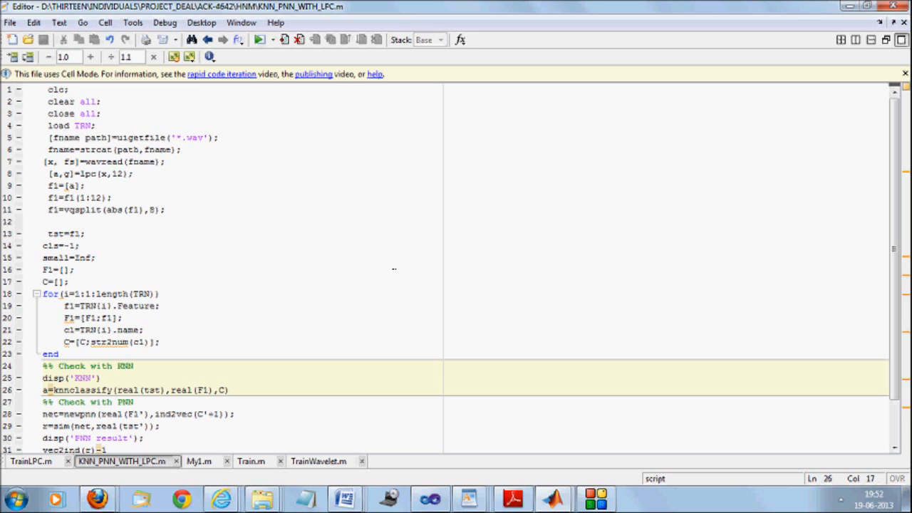
{"action": "left_click", "coordinate": [163, 390]}
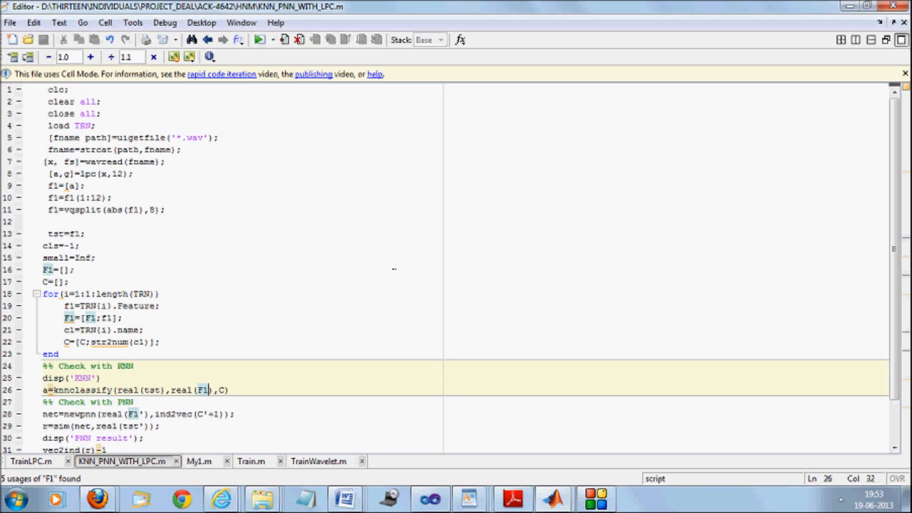
{"action": "double_click", "coordinate": [99, 317]}
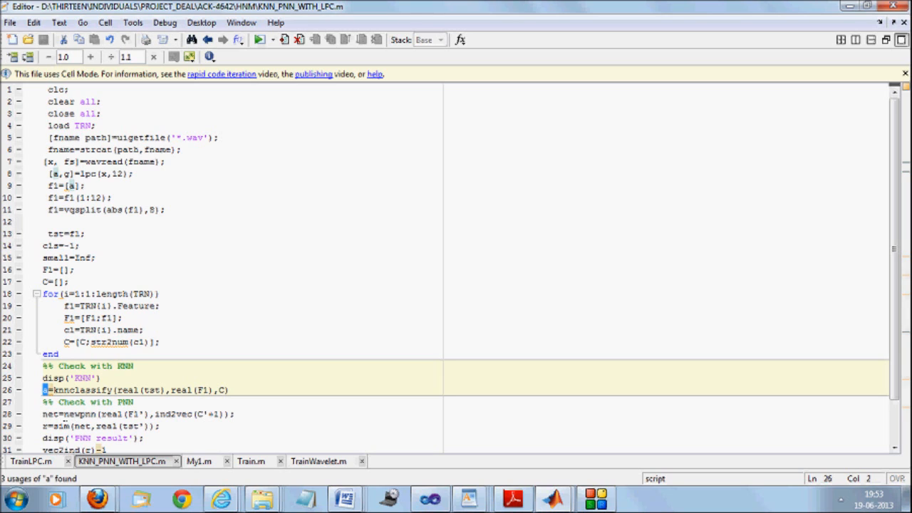
{"action": "double_click", "coordinate": [77, 414]}
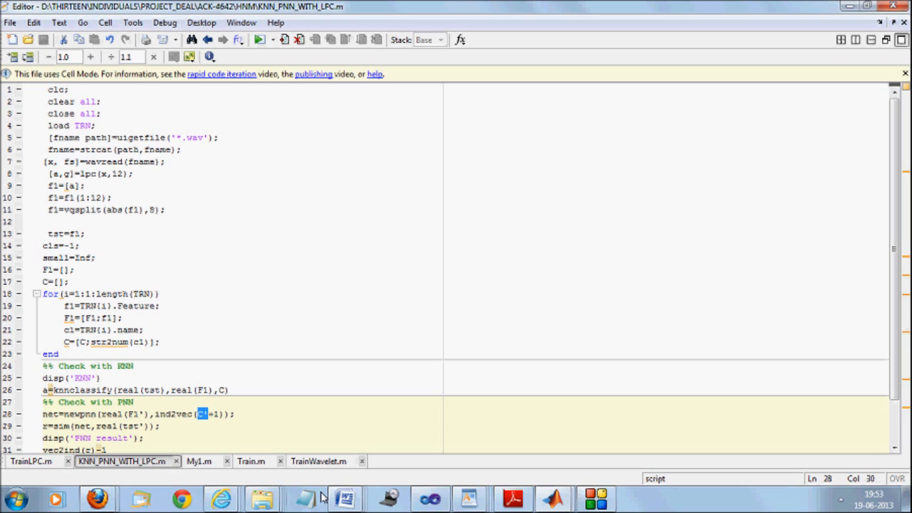
{"action": "mouse_move", "coordinate": [304, 497]}
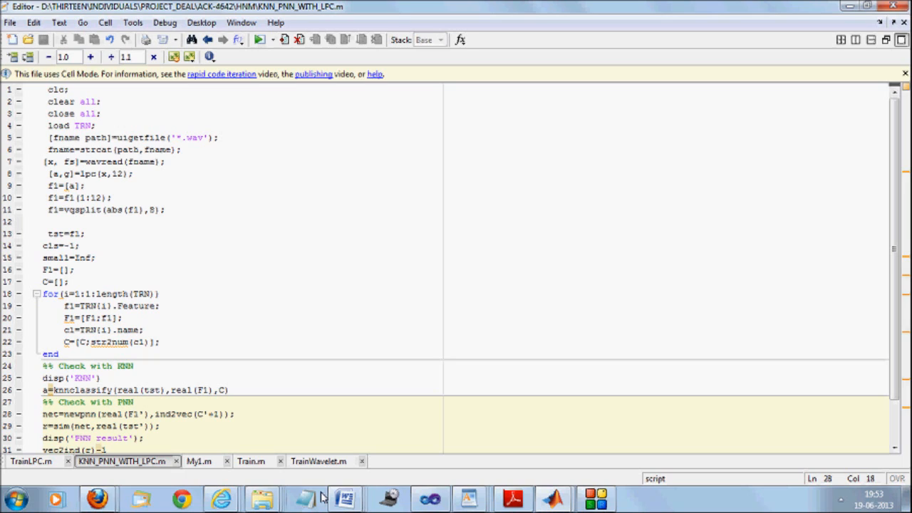
{"action": "double_click", "coordinate": [50, 269]}
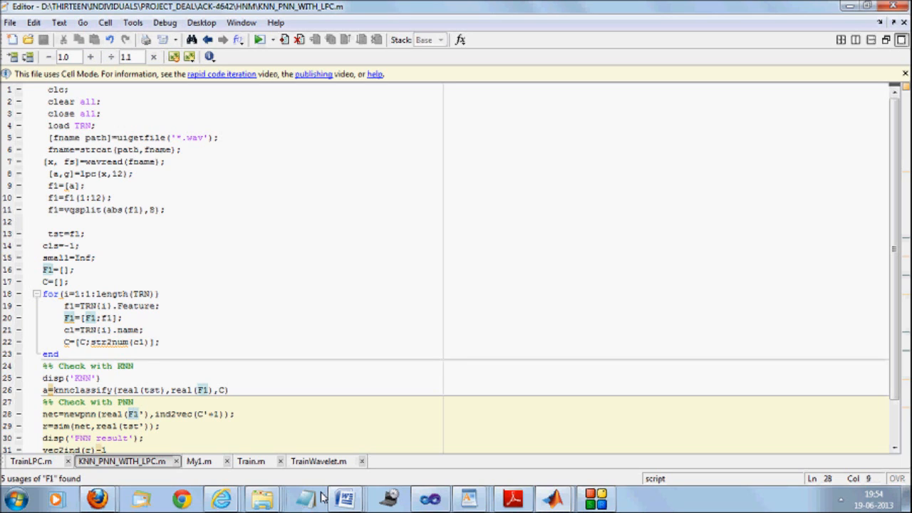
{"action": "left_click", "coordinate": [71, 425]}
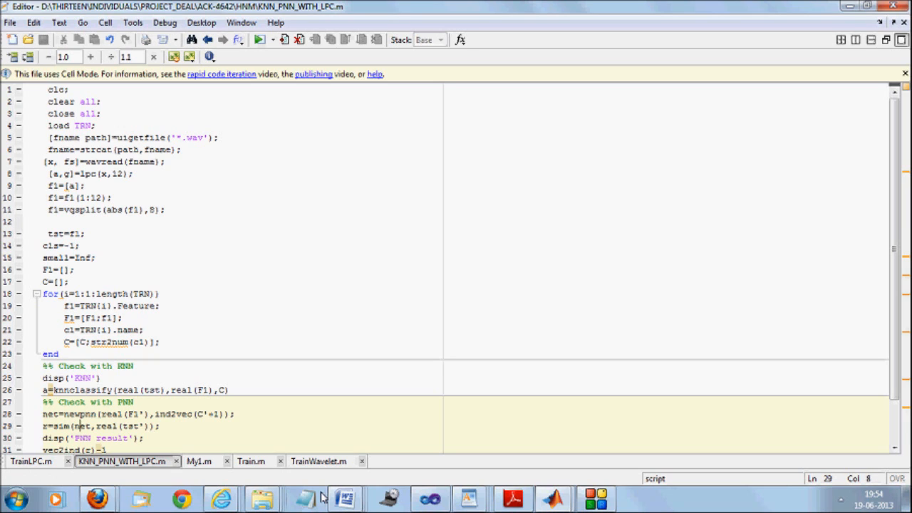
{"action": "left_click", "coordinate": [138, 426]}
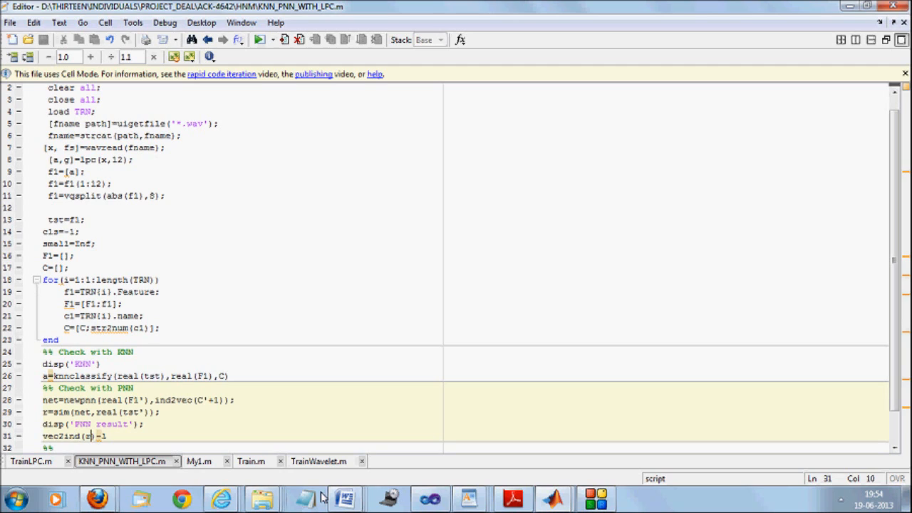
{"action": "left_click", "coordinate": [92, 400]}
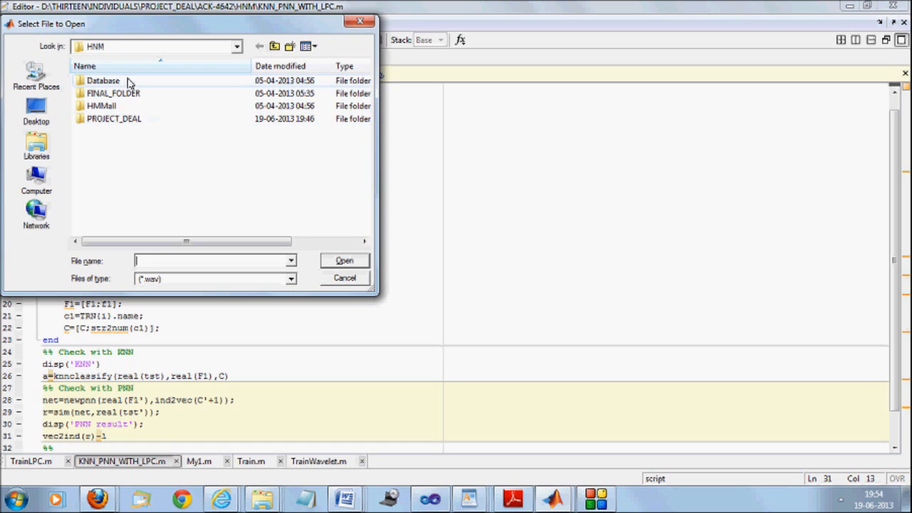
Classify a test WAV from Database, with KNN and PNN both reporting class 4.
{"action": "double_click", "coordinate": [103, 79]}
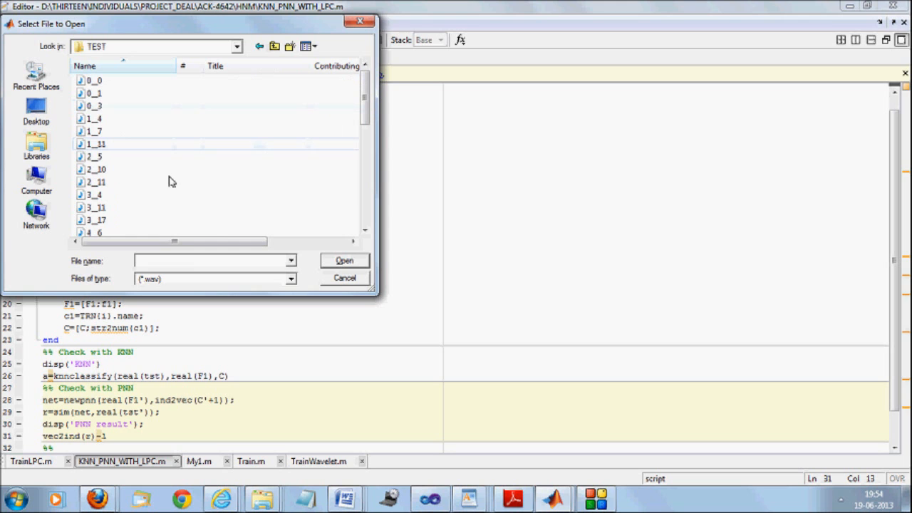
{"action": "left_click", "coordinate": [344, 278]}
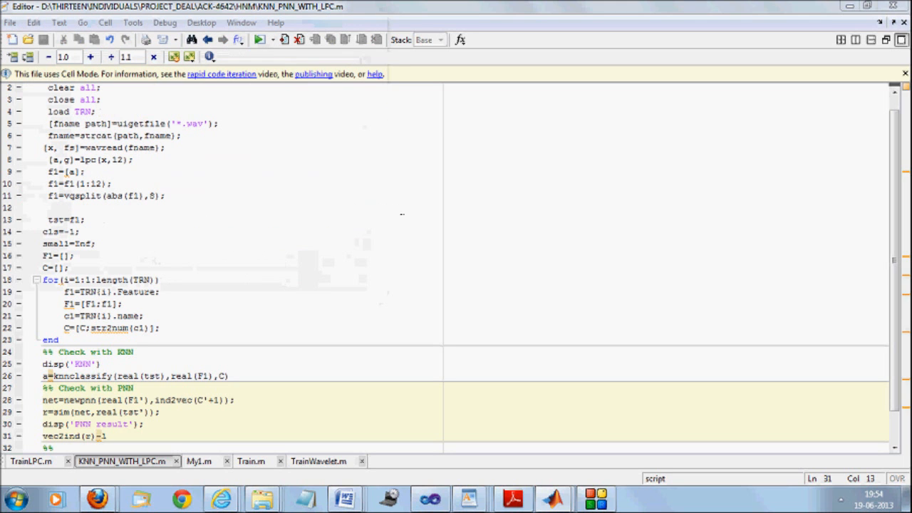
{"action": "mouse_move", "coordinate": [554, 497]}
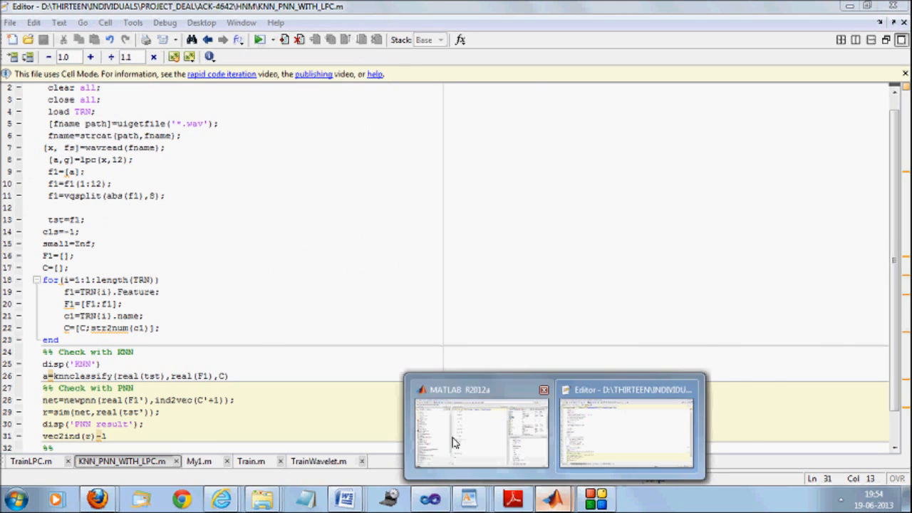
{"action": "left_click", "coordinate": [479, 428]}
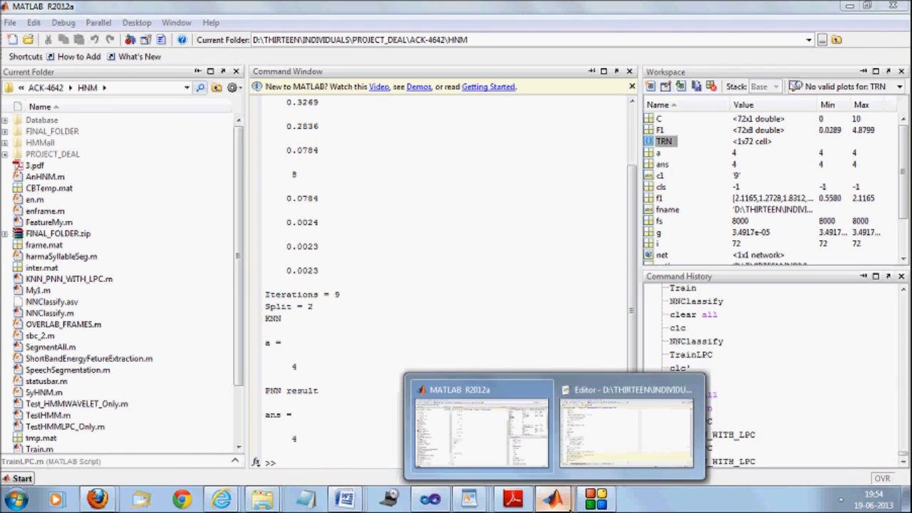
Rerun classification on a COMPLETE_SET1 > TEST WAV, giving class 8 for KNN and PNN.
{"action": "left_click", "coordinate": [625, 424]}
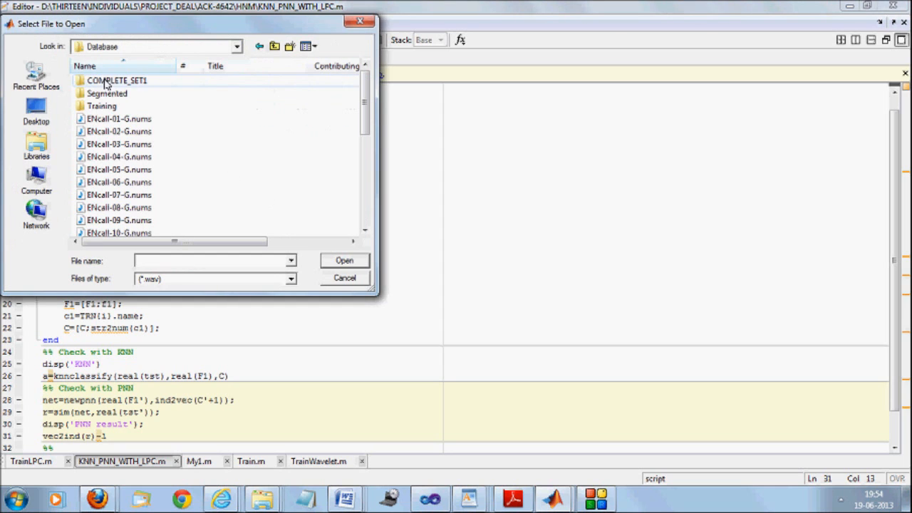
{"action": "double_click", "coordinate": [118, 80]}
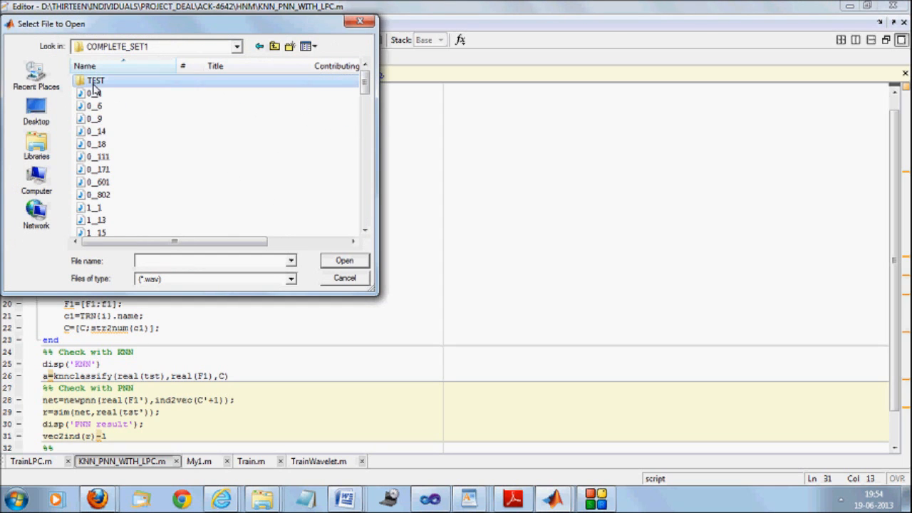
{"action": "double_click", "coordinate": [95, 80]}
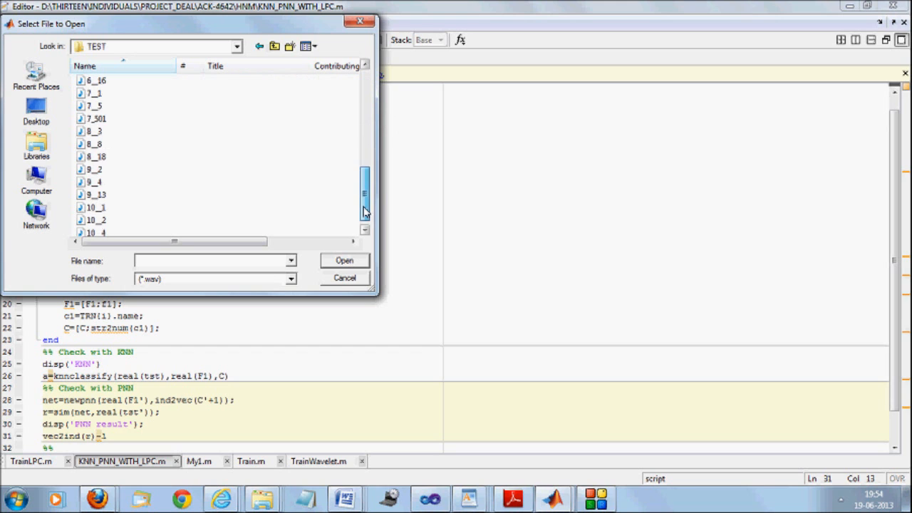
{"action": "left_click", "coordinate": [344, 277]}
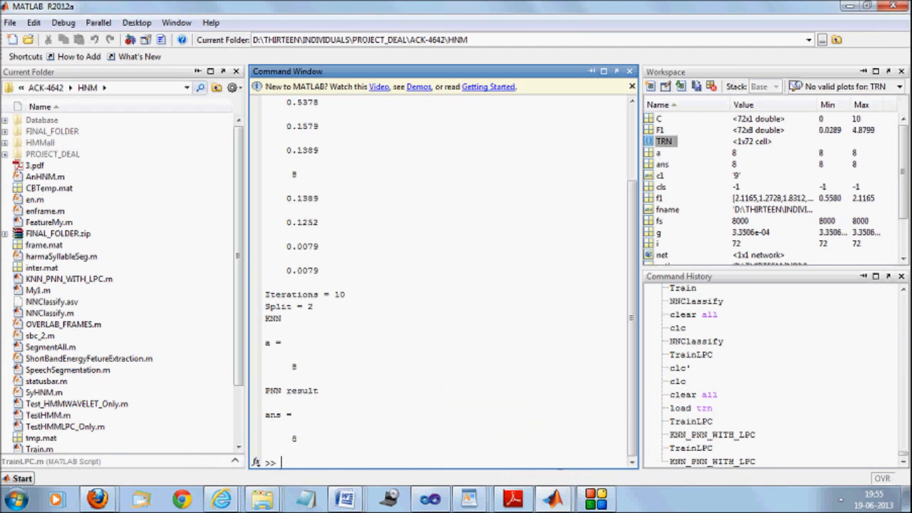
{"action": "mouse_move", "coordinate": [552, 499]}
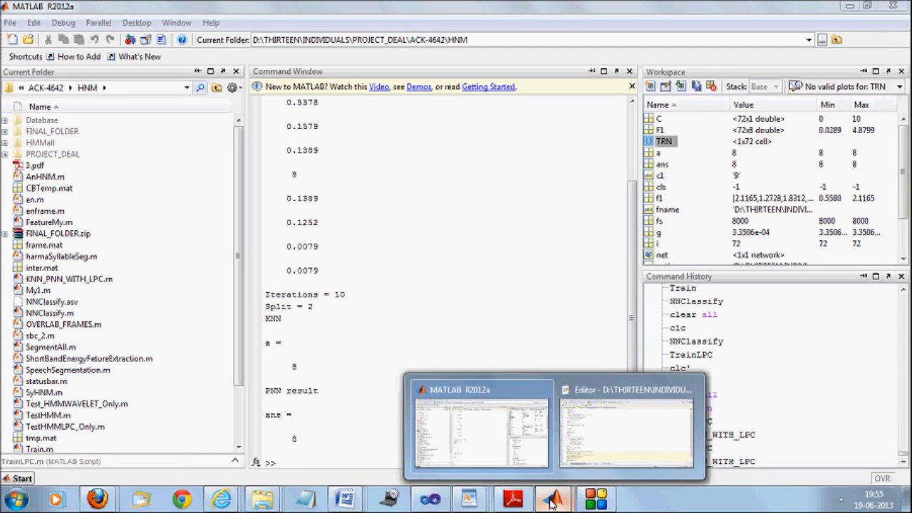
Change vqsplit(abs(f1),8) to 2 in TrainLPC.m and retrain from Database > COMPLETE_SET1.
{"action": "left_click", "coordinate": [625, 427]}
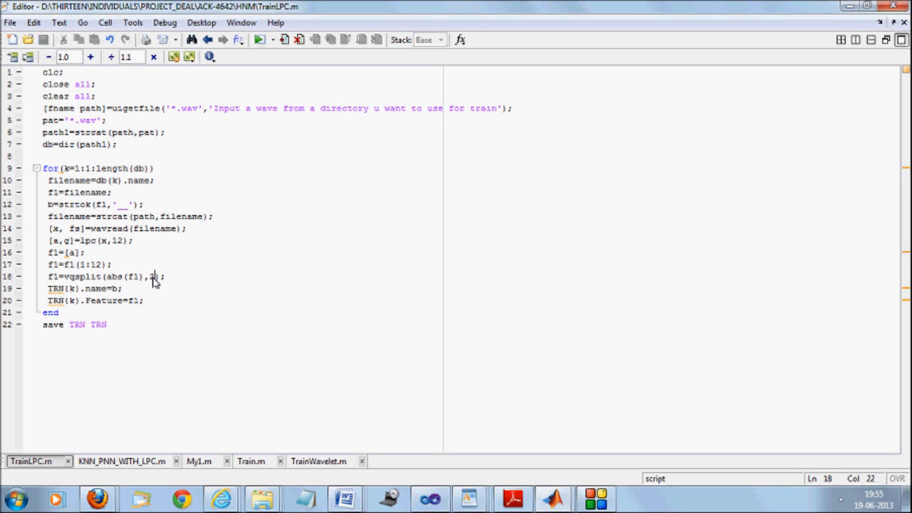
{"action": "type", "text": "2"}
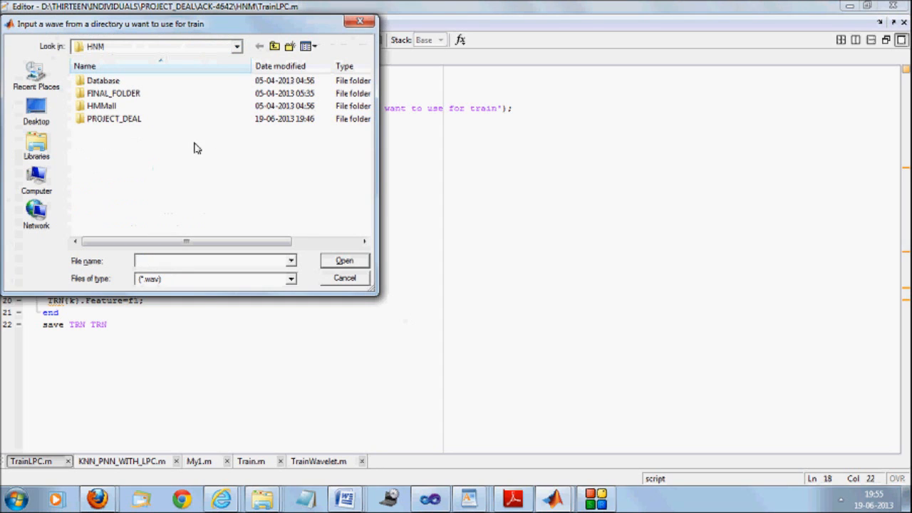
{"action": "double_click", "coordinate": [102, 80]}
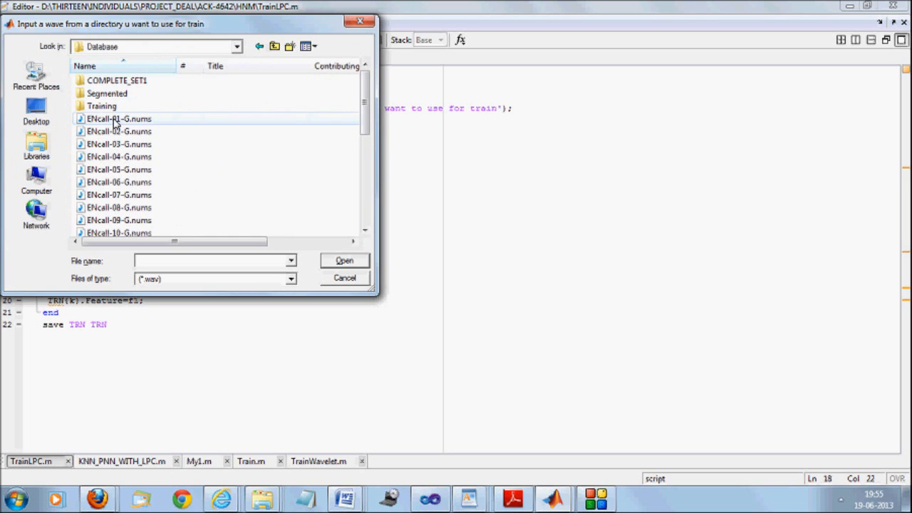
{"action": "double_click", "coordinate": [117, 80]}
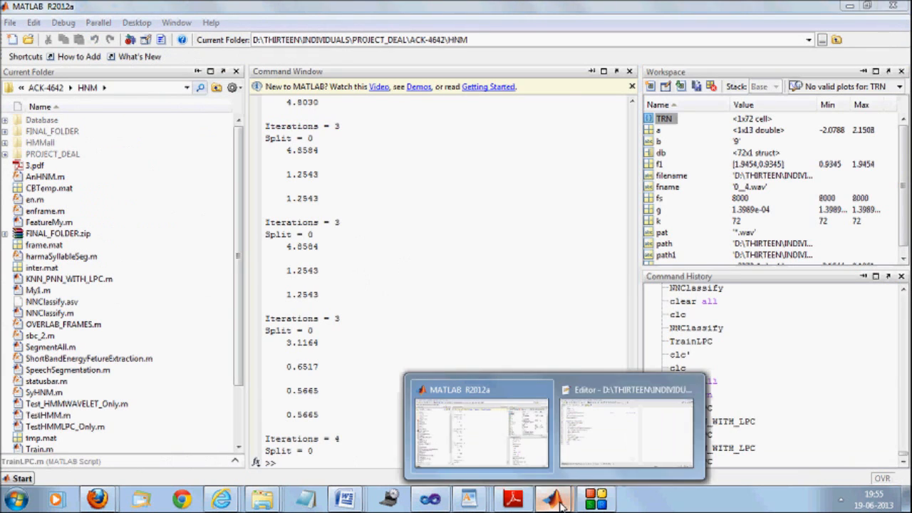
Run KNN_PNN_WITH_LPC.m on a new test WAV and read class 1 from both classifiers.
{"action": "left_click", "coordinate": [625, 428]}
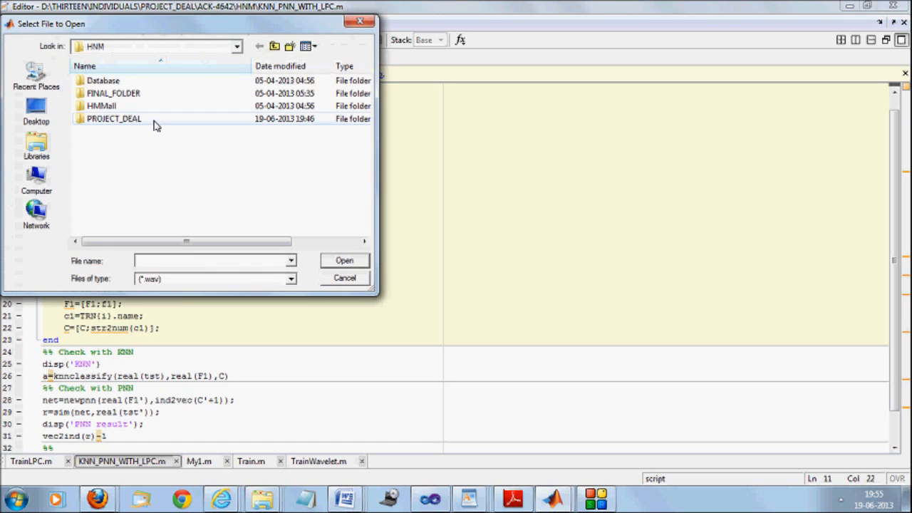
{"action": "double_click", "coordinate": [103, 80]}
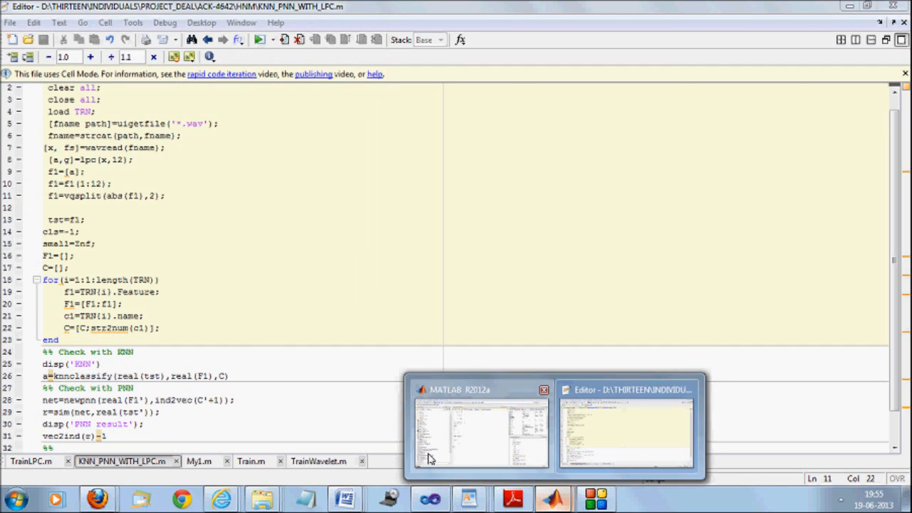
{"action": "left_click", "coordinate": [480, 427]}
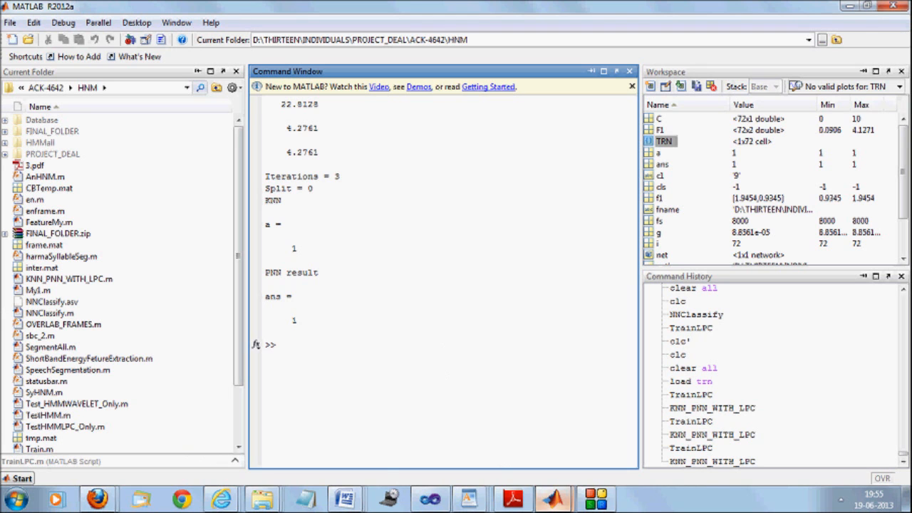
Replace the 2 in vqsplit(abs(f1),2) on line 18 with 8.
{"action": "double_click", "coordinate": [69, 279]}
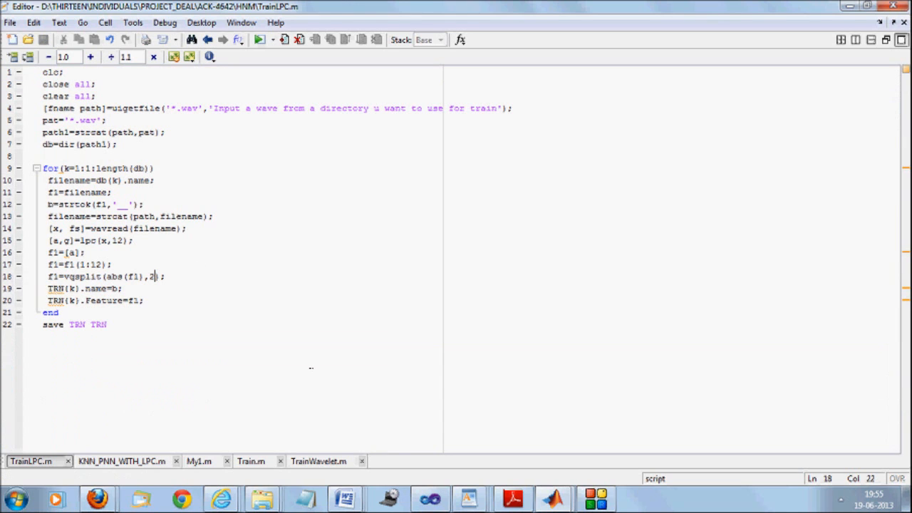
{"action": "type", "text": "8"}
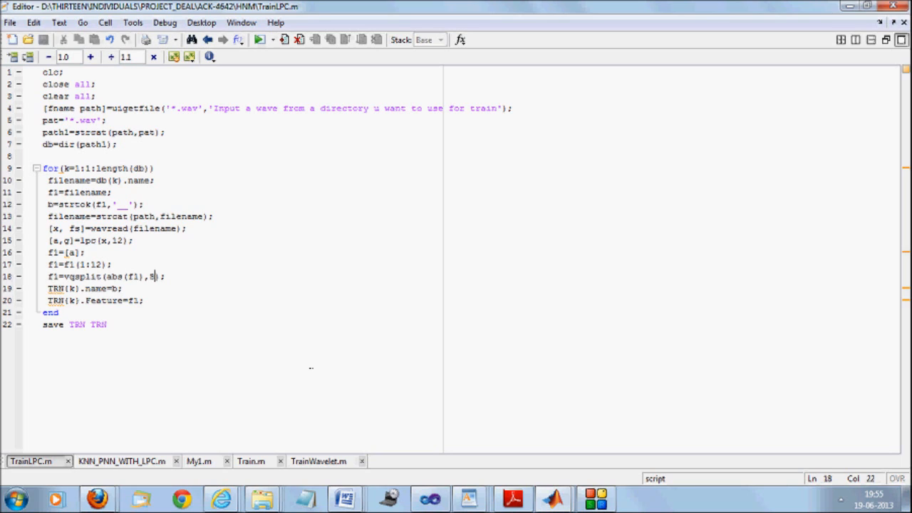